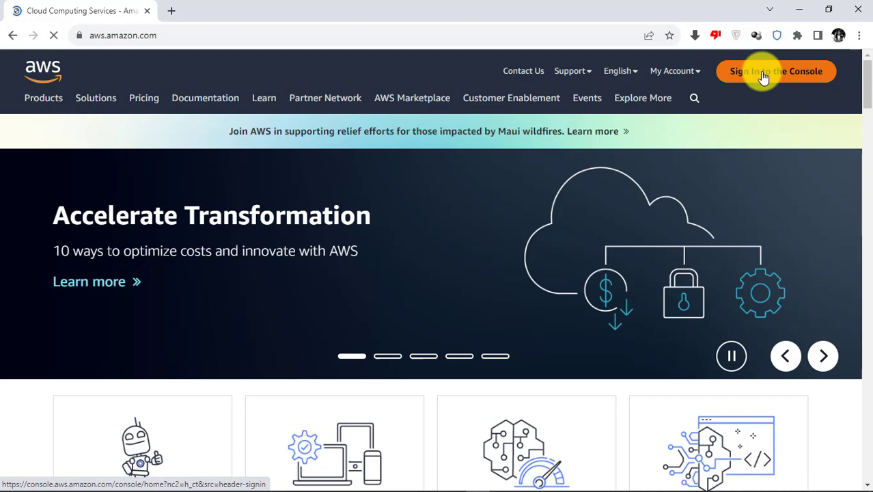
- Go to the console sign-in page from the top right of aws.amazon.com
{"action": "left_click", "coordinate": [776, 71]}
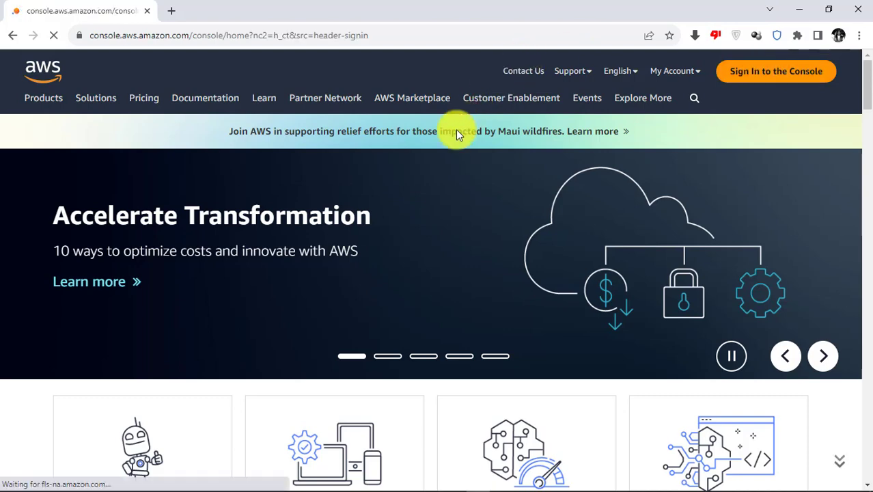
{"action": "left_click", "coordinate": [776, 71]}
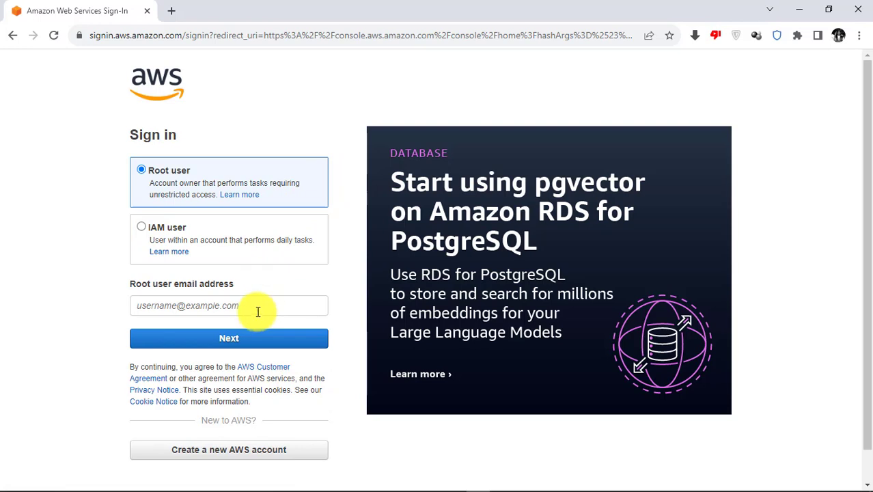
- Attempt root-user sign-in with email and password, then start 'Forgot password?' after it fails
{"action": "left_click", "coordinate": [230, 306]}
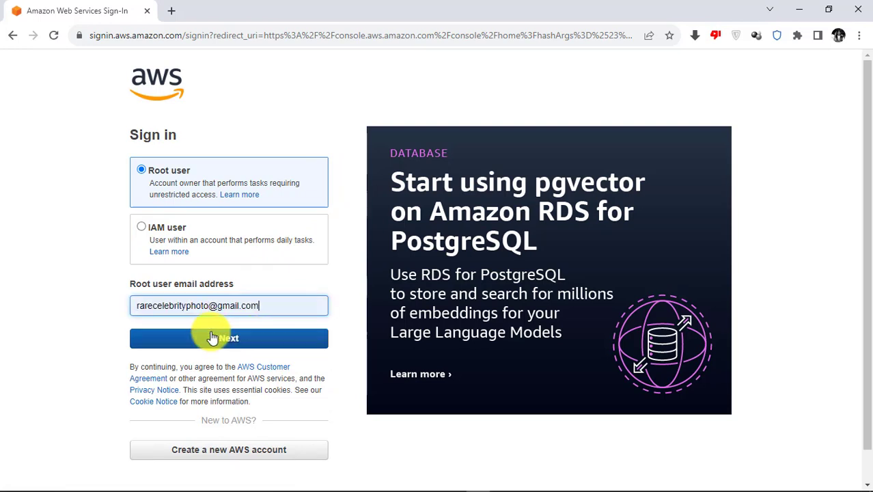
{"action": "left_click", "coordinate": [230, 339]}
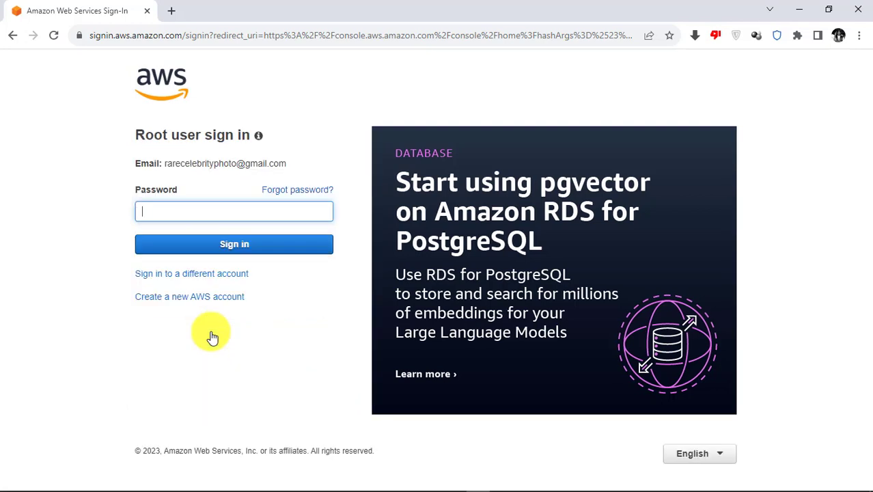
{"action": "type", "text": "•••••"}
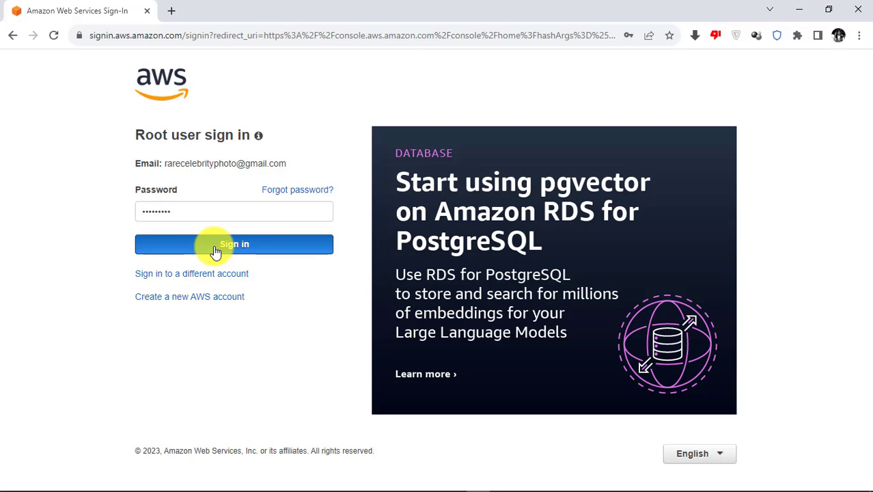
{"action": "left_click", "coordinate": [235, 243]}
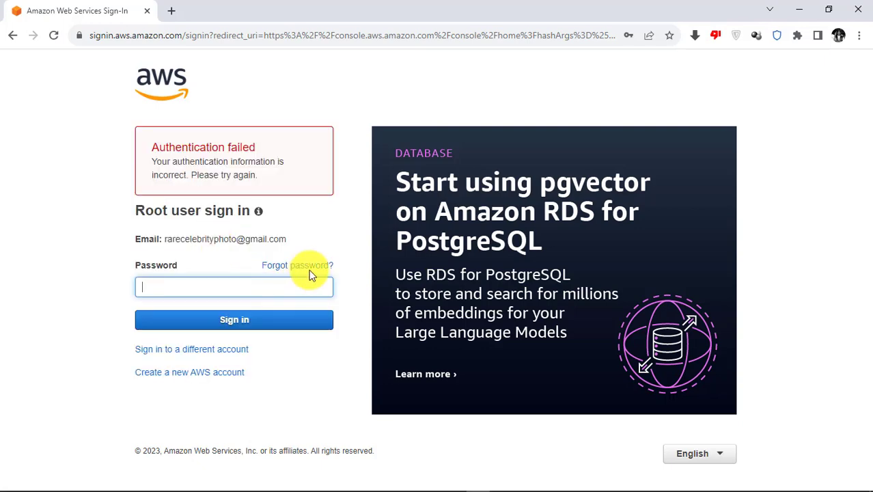
{"action": "left_click", "coordinate": [297, 265]}
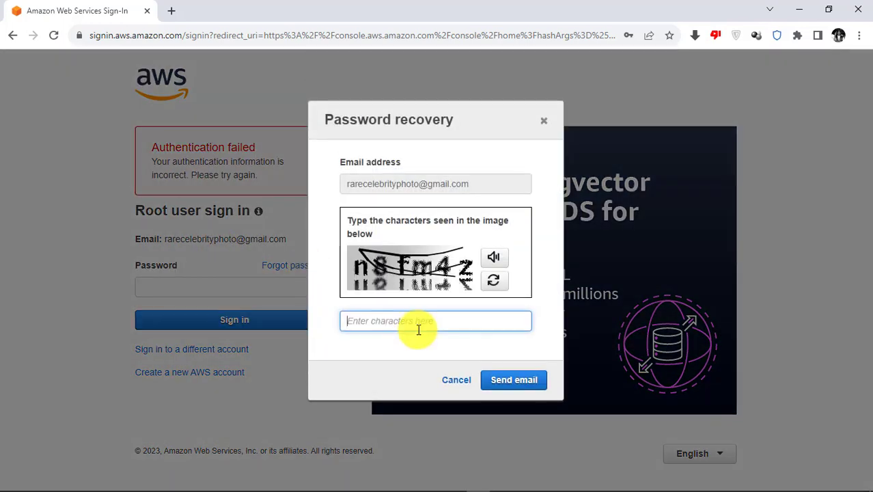
- Enter the captcha characters 'n8fm4z' and send the password recovery email
{"action": "type", "text": "n"}
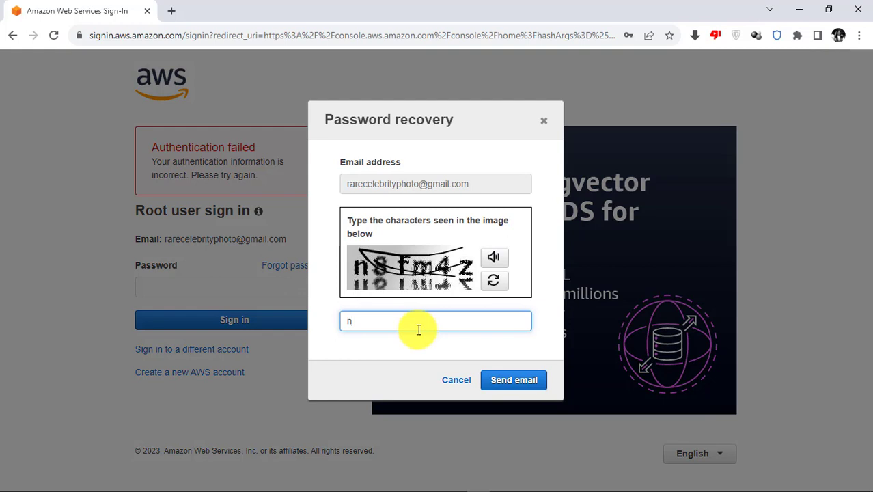
{"action": "type", "text": "8fm"}
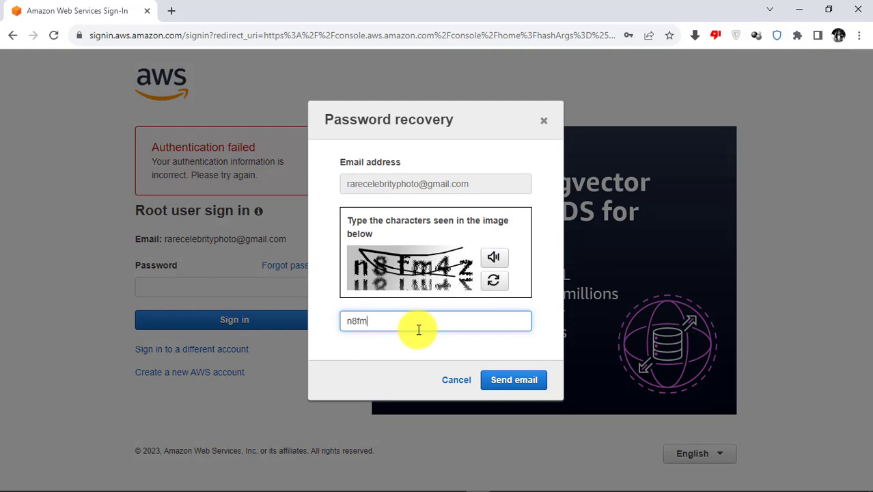
{"action": "type", "text": "4z"}
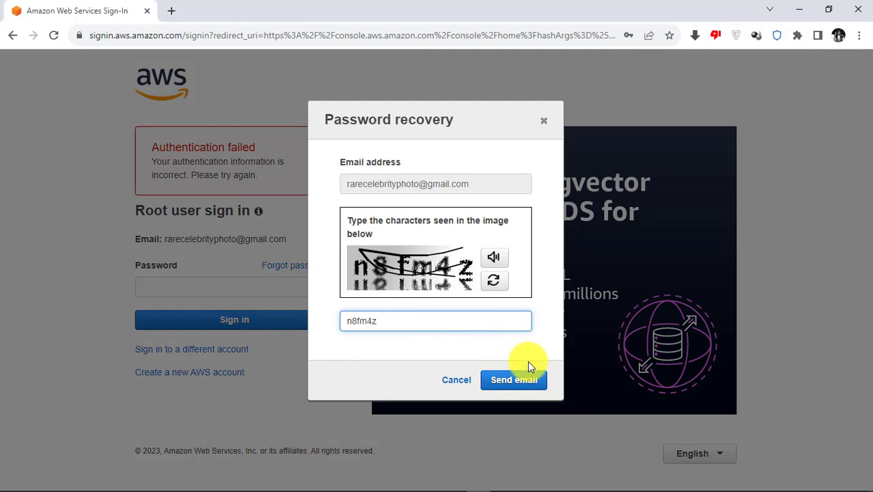
{"action": "left_click", "coordinate": [513, 379]}
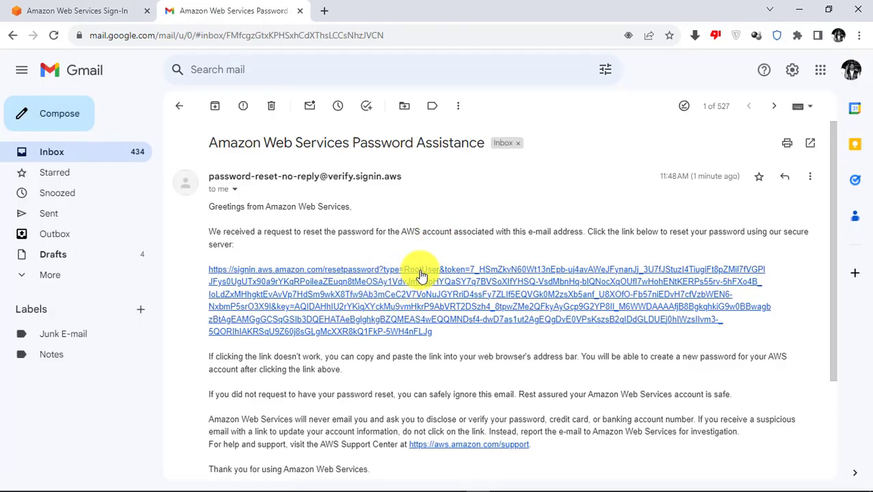
- Follow the resetpassword link in the Password Assistance email
{"action": "left_click", "coordinate": [421, 269]}
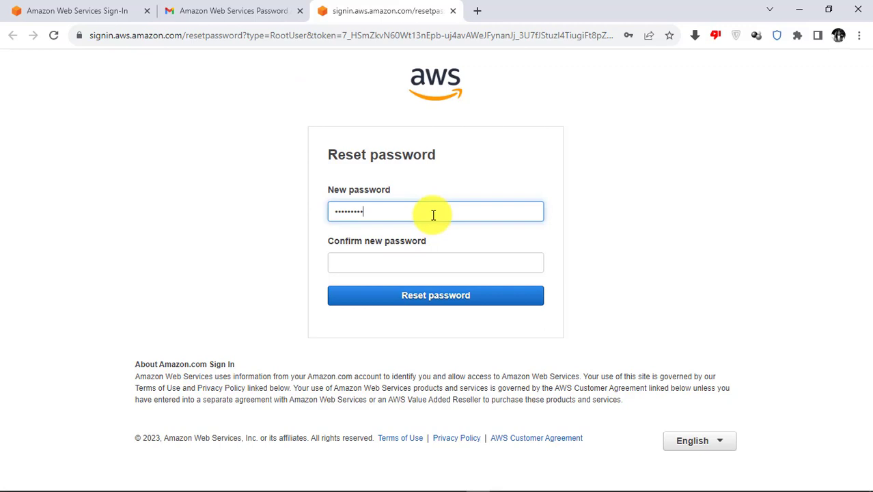
- Enter and confirm the new root password, reset it, and return to sign in
{"action": "left_click", "coordinate": [434, 262]}
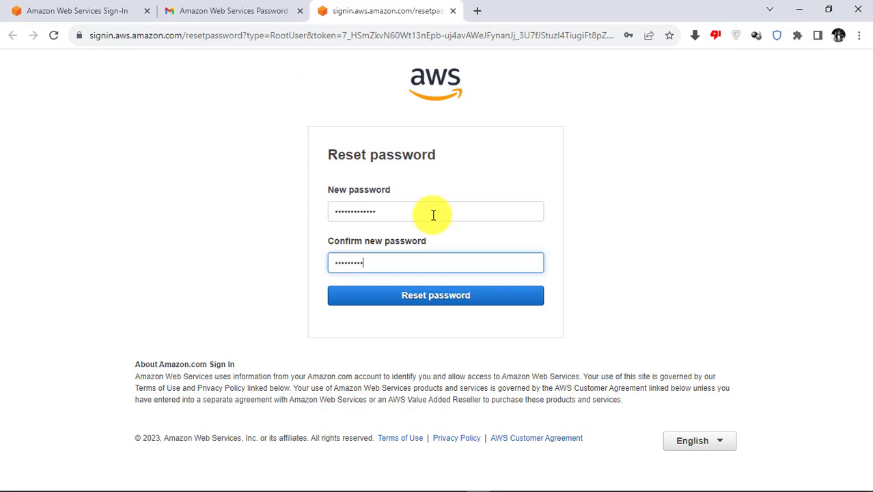
{"action": "type", "text": "•••"}
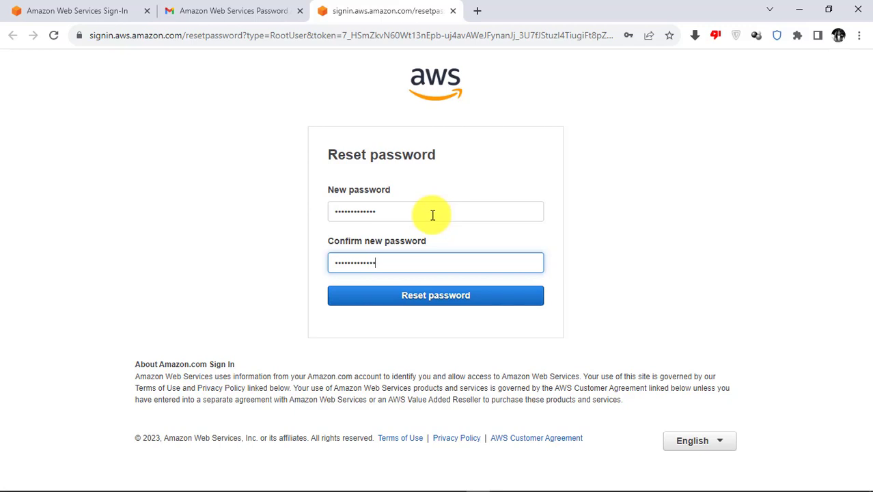
{"action": "left_click", "coordinate": [434, 295]}
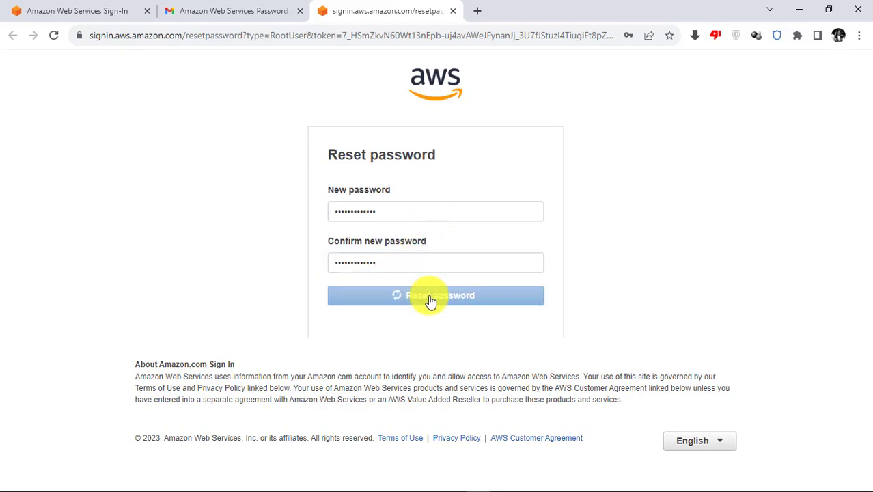
{"action": "left_click", "coordinate": [434, 295]}
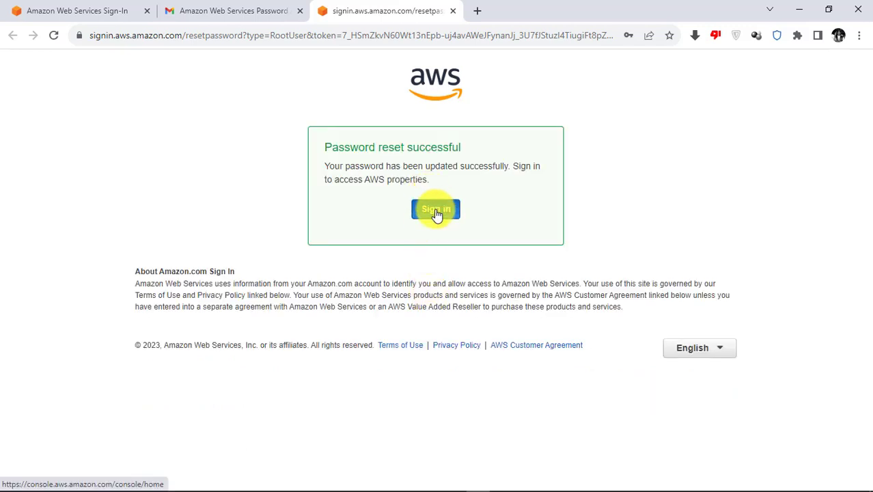
{"action": "left_click", "coordinate": [435, 209]}
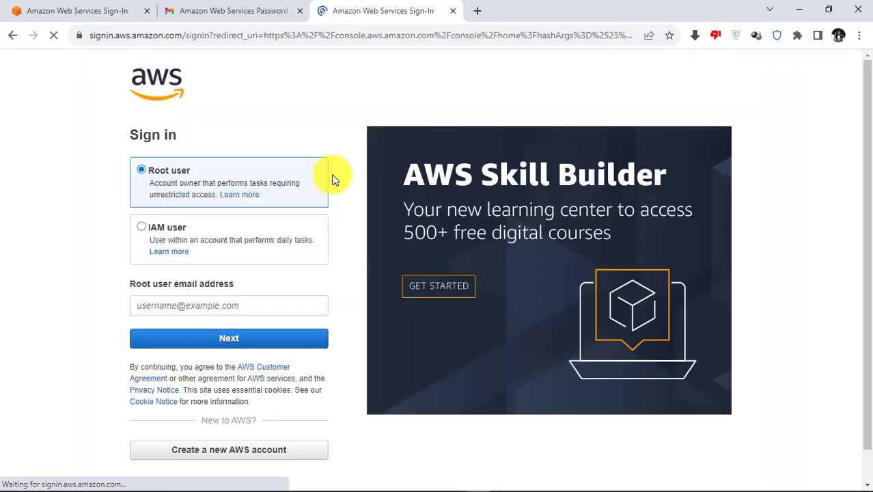
- Sign in as the root user with the email and new password to reach Console Home
{"action": "left_click", "coordinate": [229, 306]}
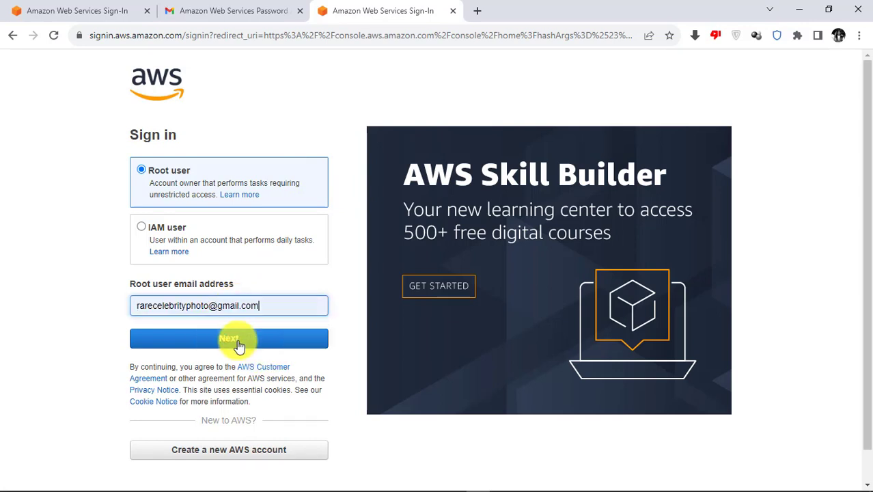
{"action": "left_click", "coordinate": [230, 339]}
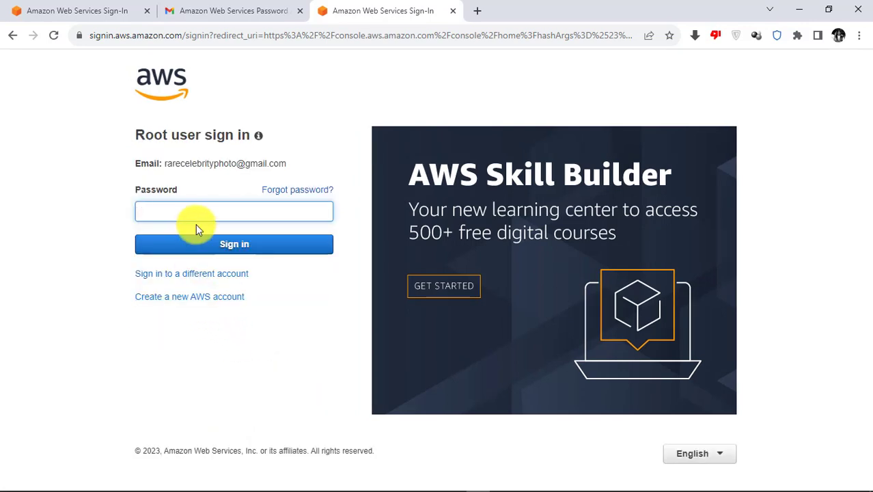
{"action": "type", "text": "password"}
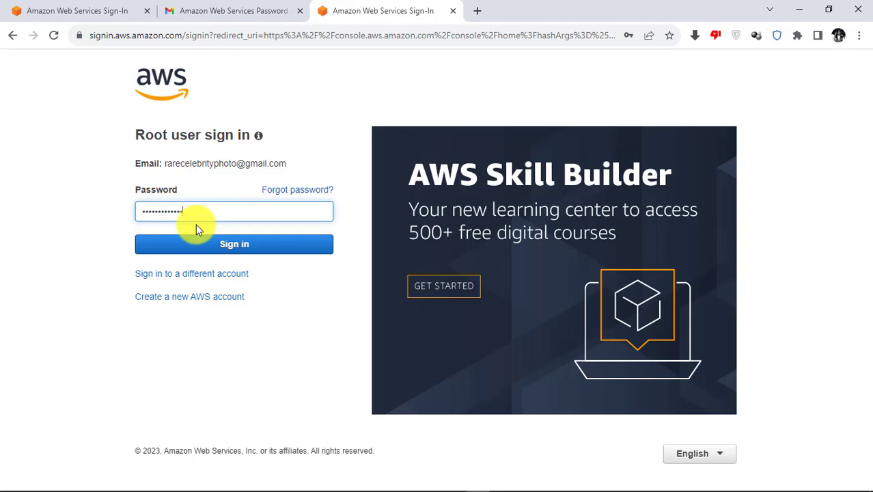
{"action": "left_click", "coordinate": [233, 243]}
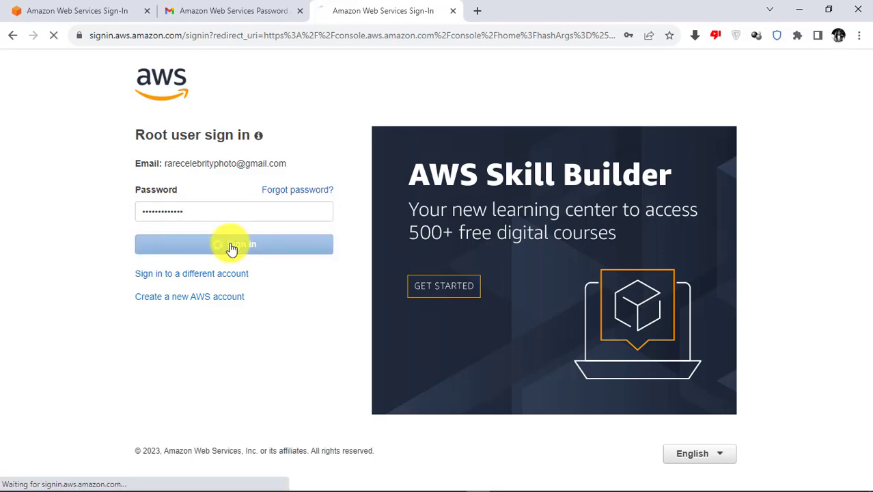
{"action": "left_click", "coordinate": [234, 243]}
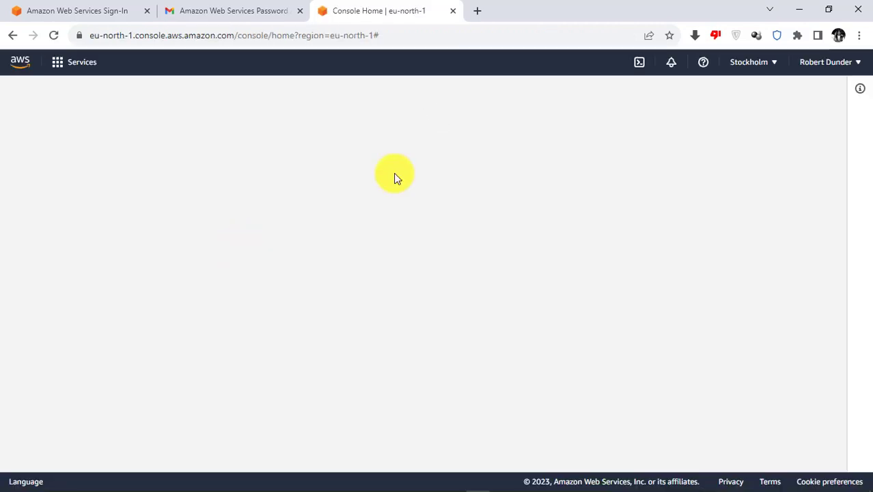